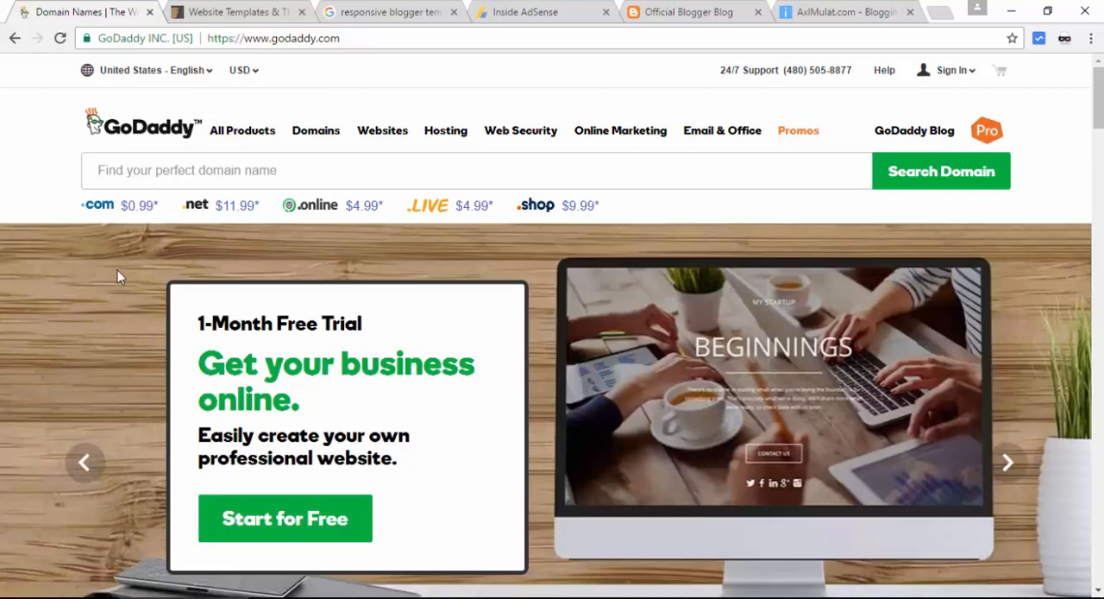
pyautogui.moveTo(190, 9)
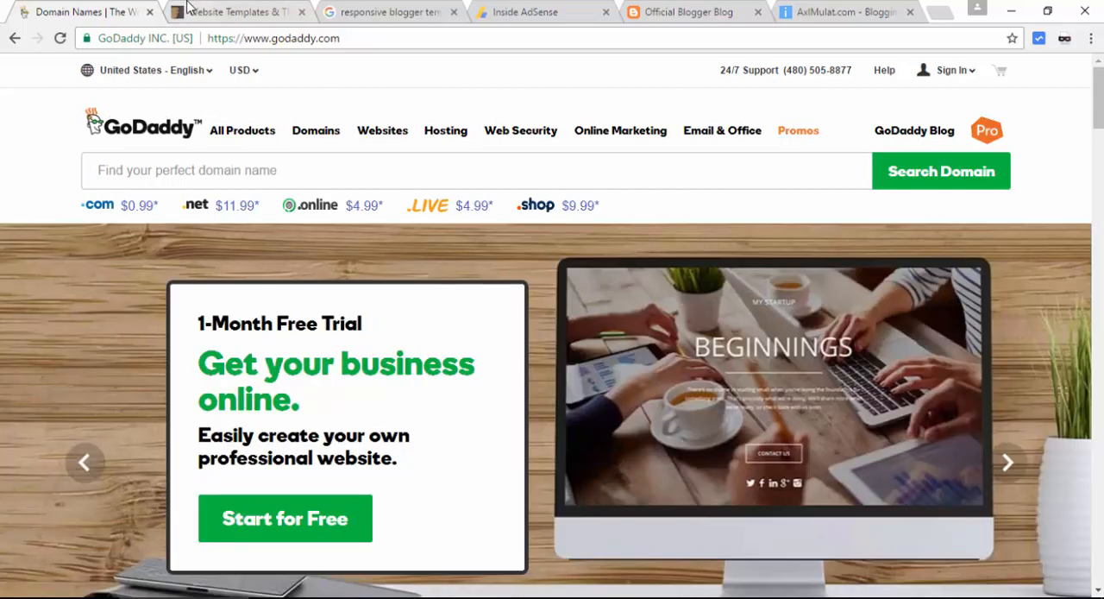
# Step: Search ThemeForest for 'blogger theme', listing 827 templates led by Sianida and Joyce
pyautogui.click(237, 11)
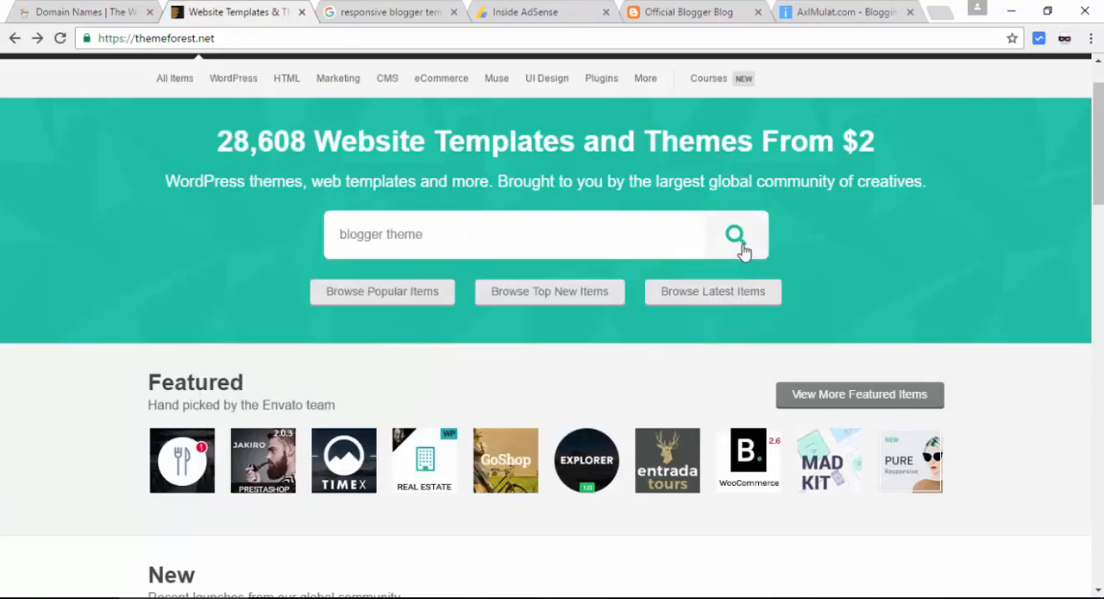
pyautogui.click(735, 233)
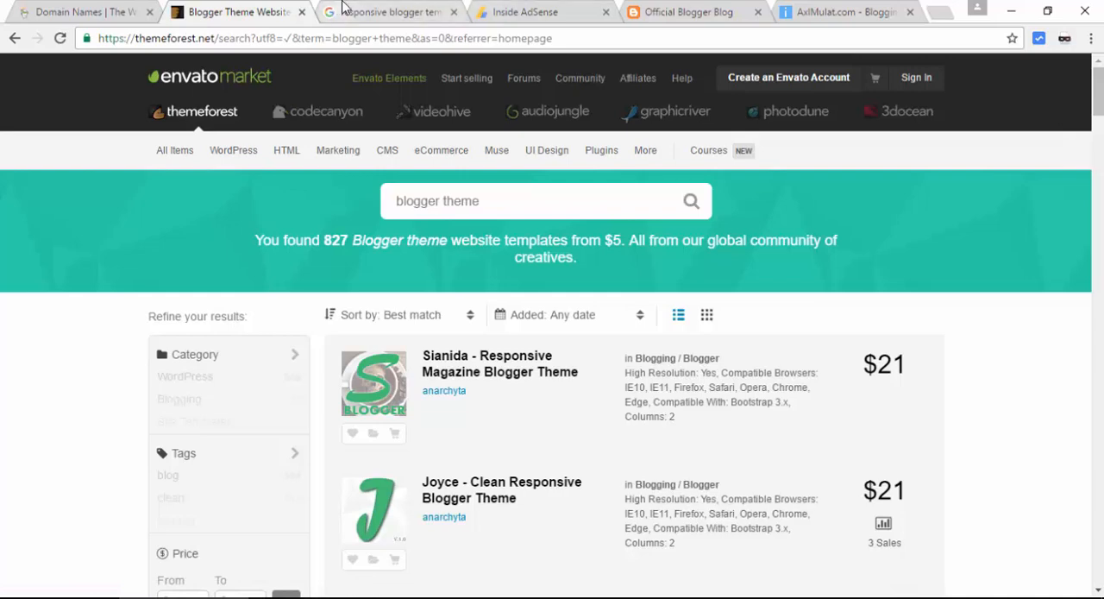
# Step: Show the 'responsive blogger templates' Google results, about 1,670,000 hits
pyautogui.click(388, 12)
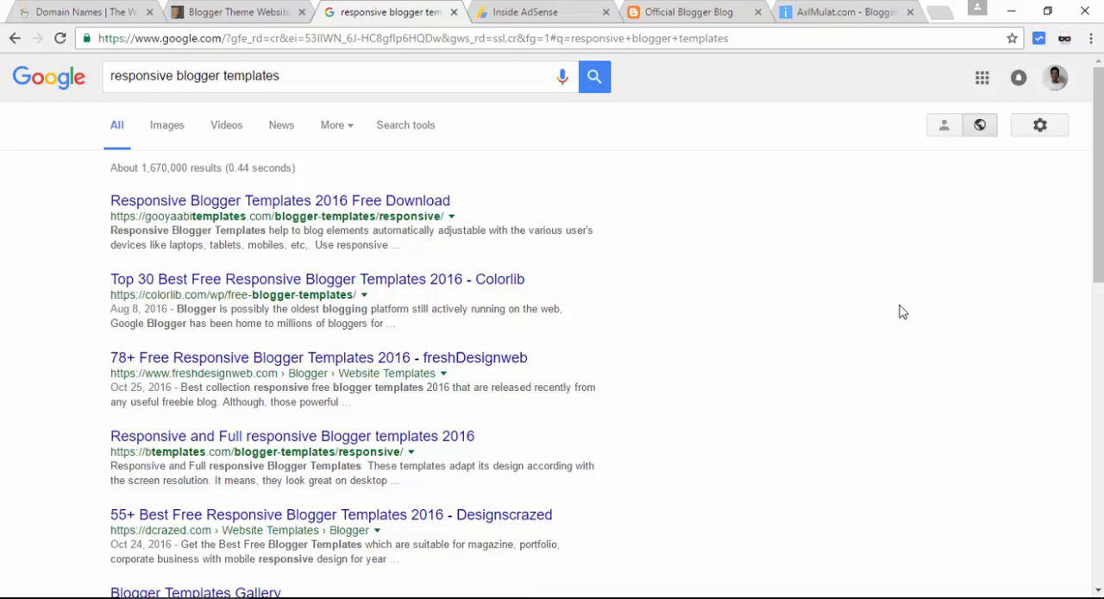
pyautogui.moveTo(544, 12)
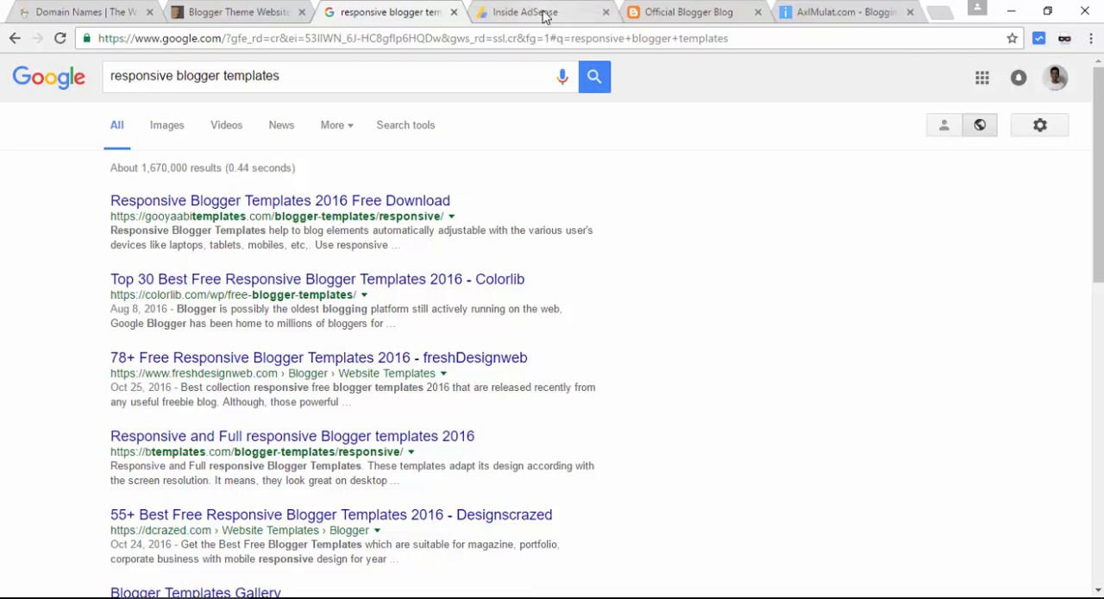
# Step: View the Inside AdSense blog, the Official Blogger Blog, then AxlMulat.com
pyautogui.click(522, 11)
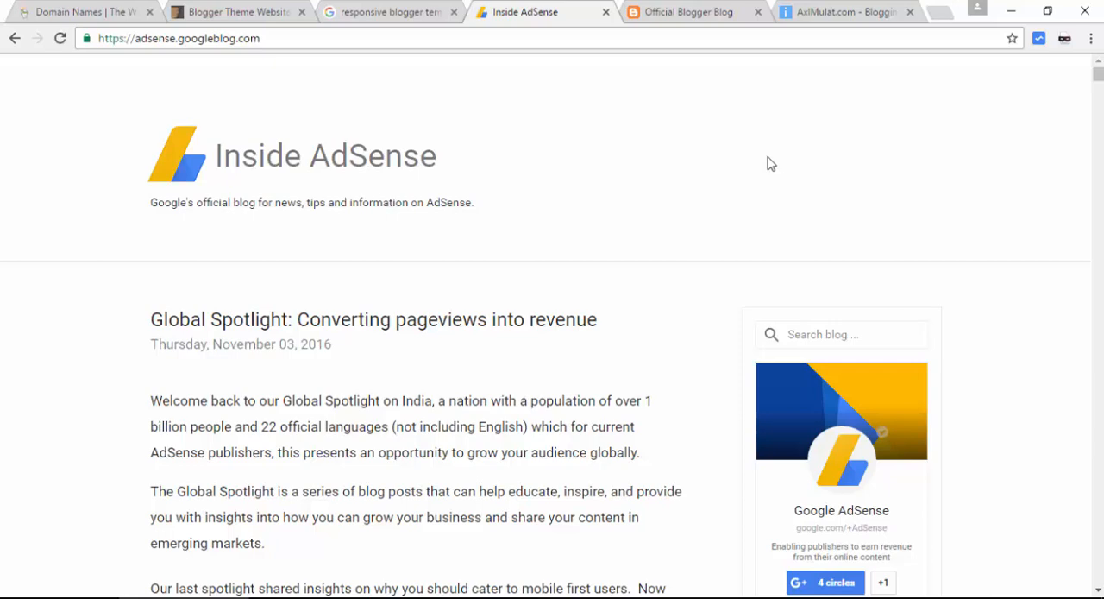
pyautogui.click(690, 12)
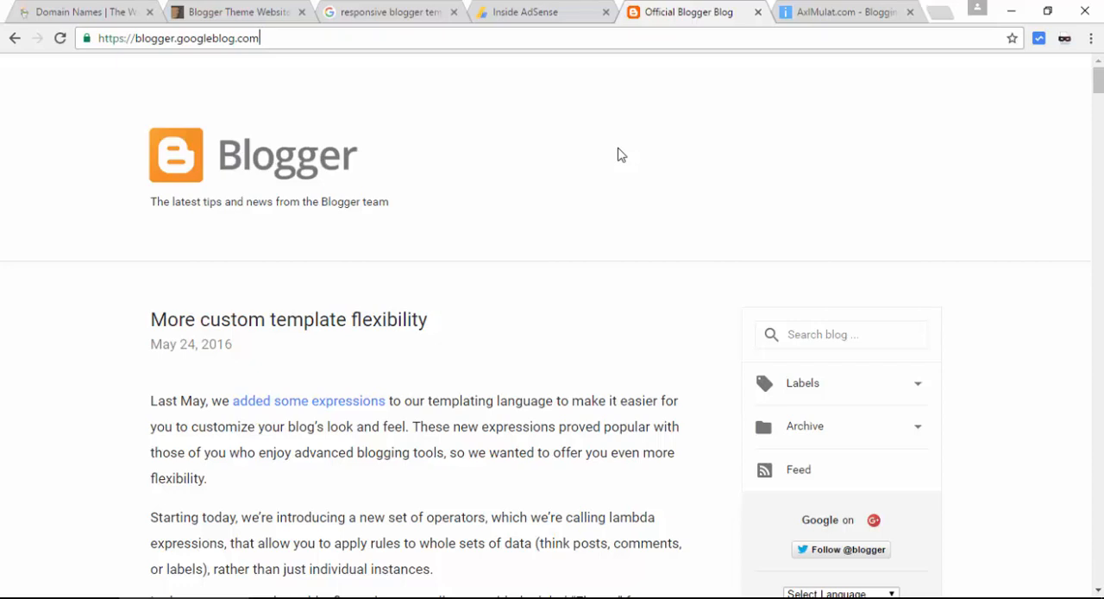
pyautogui.moveTo(898, 145)
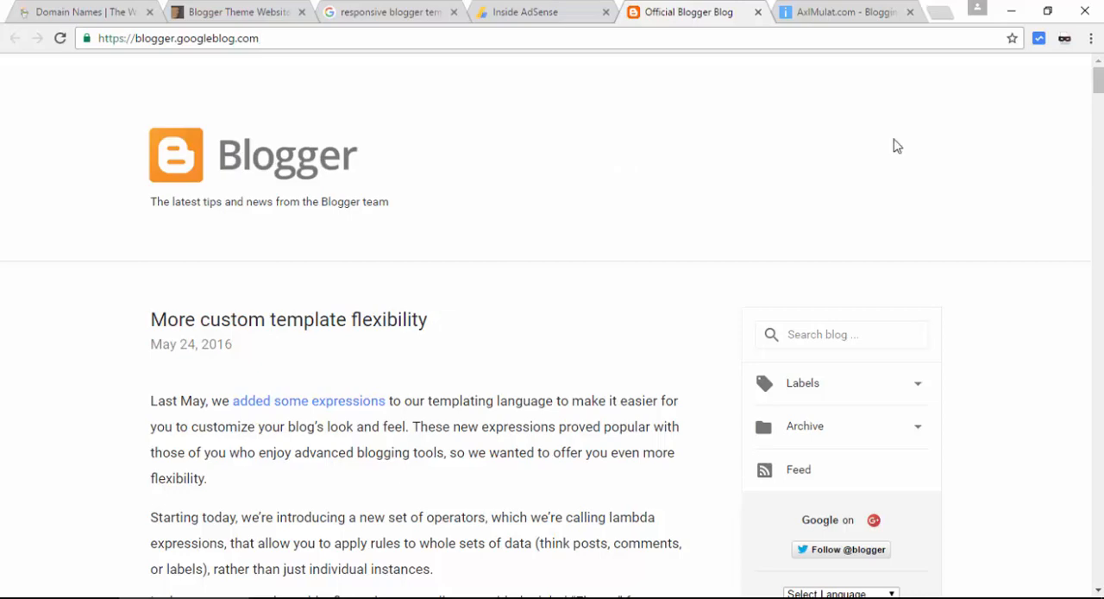
pyautogui.click(846, 12)
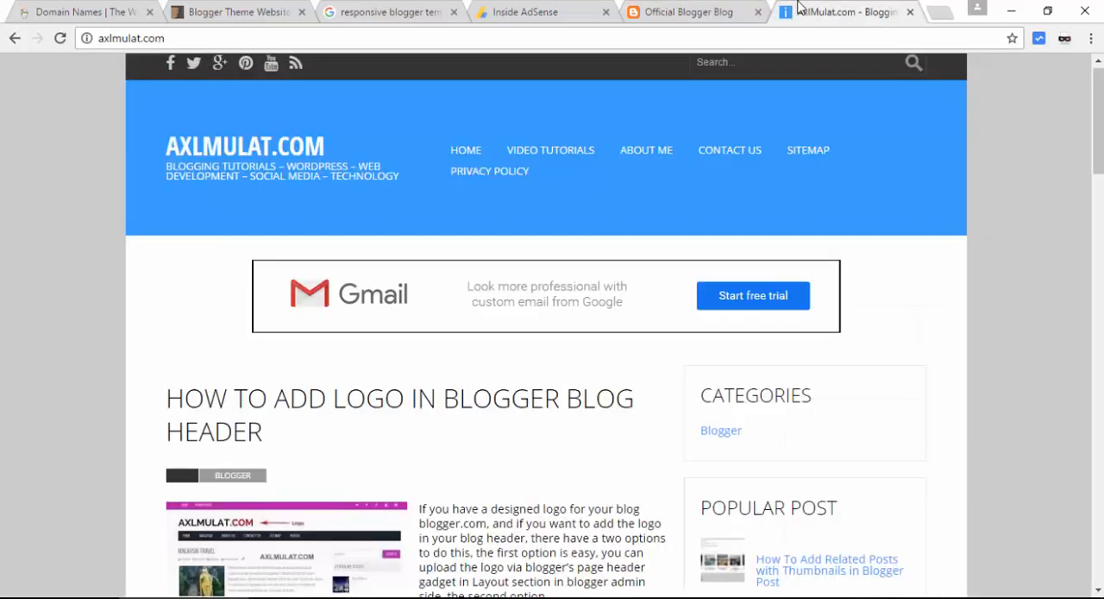